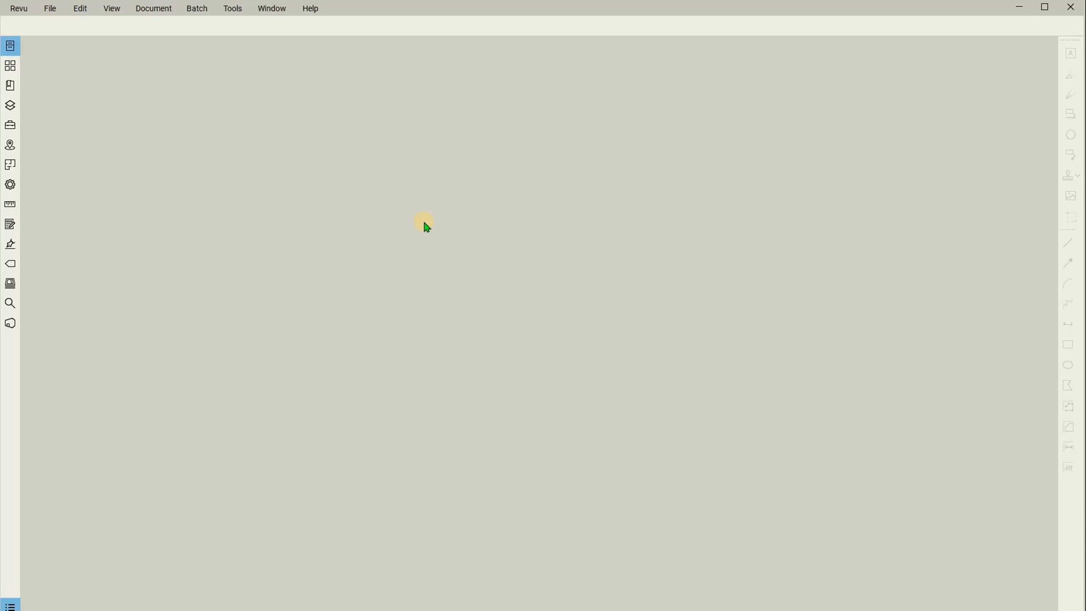
{"action": "mouse_move", "coordinate": [404, 210]}
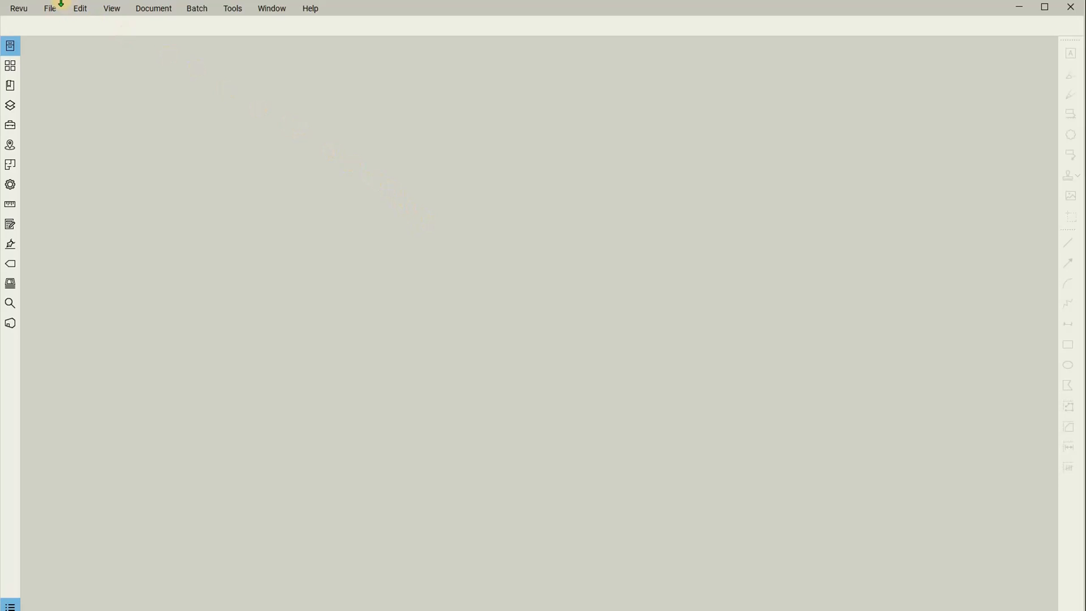
Step: Create a new blank one-page portrait PDF, 20.98 × 29.69 cm, via File > New PDF
{"action": "left_click", "coordinate": [51, 8]}
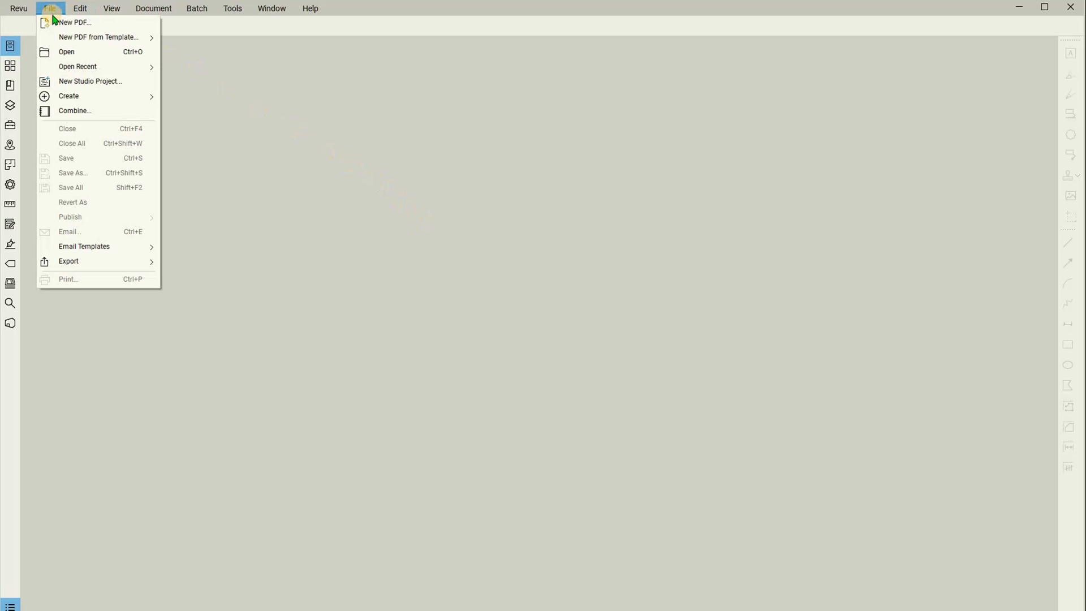
{"action": "left_click", "coordinate": [51, 7]}
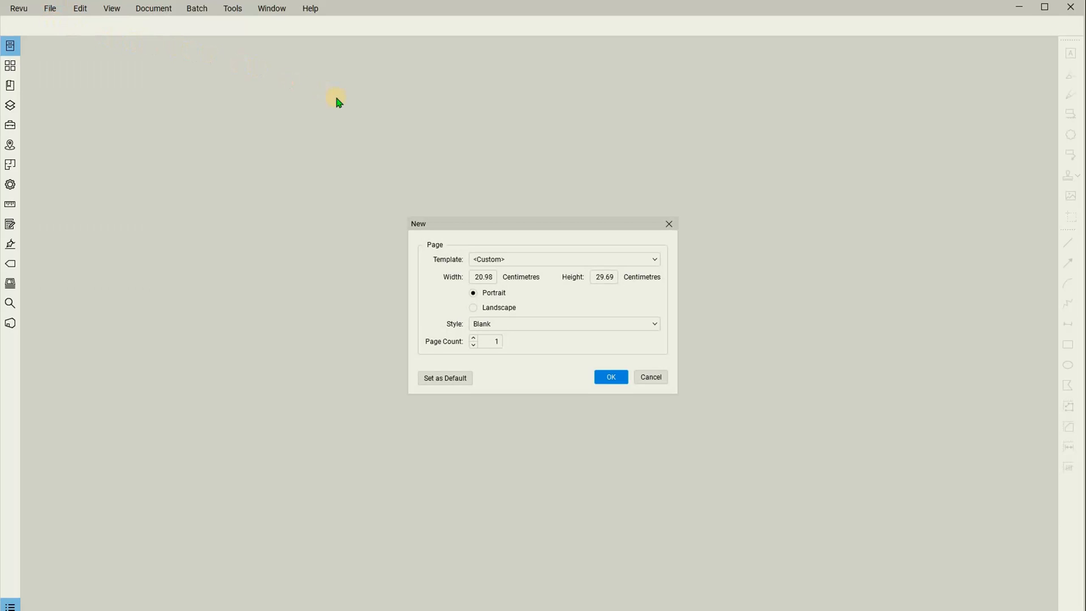
{"action": "mouse_move", "coordinate": [543, 224]}
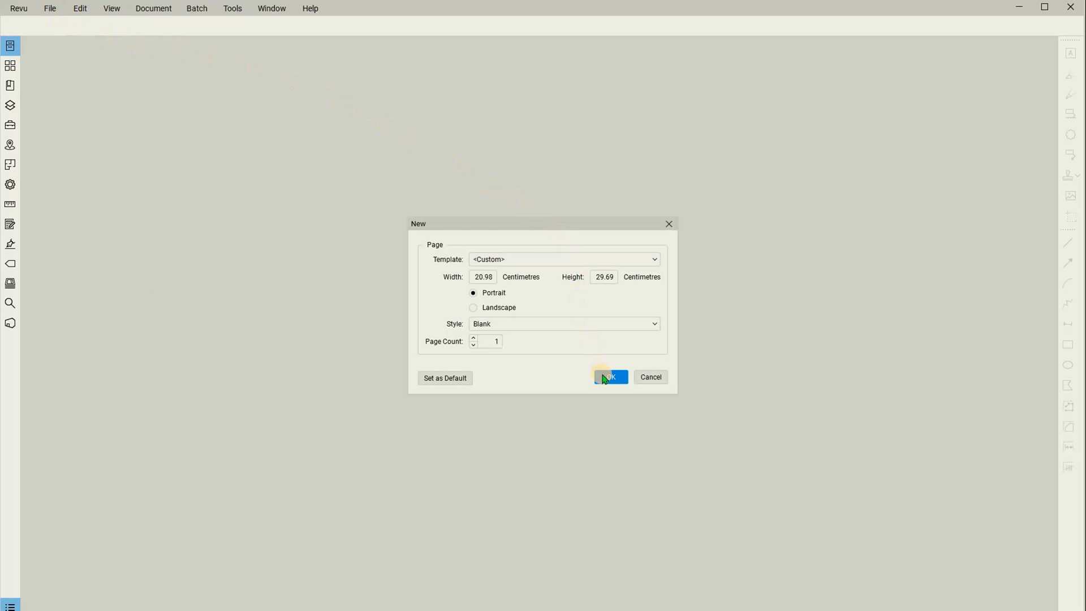
{"action": "left_click", "coordinate": [610, 377]}
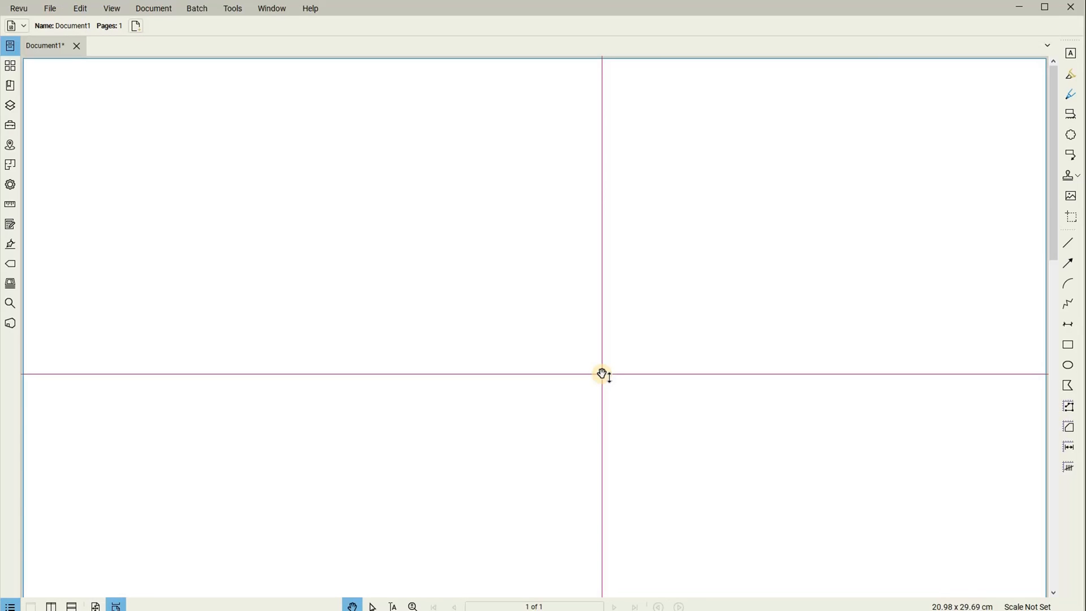
Step: Draw a red-outlined rectangle in the upper middle of the page and show its properties
{"action": "left_click", "coordinate": [1066, 344]}
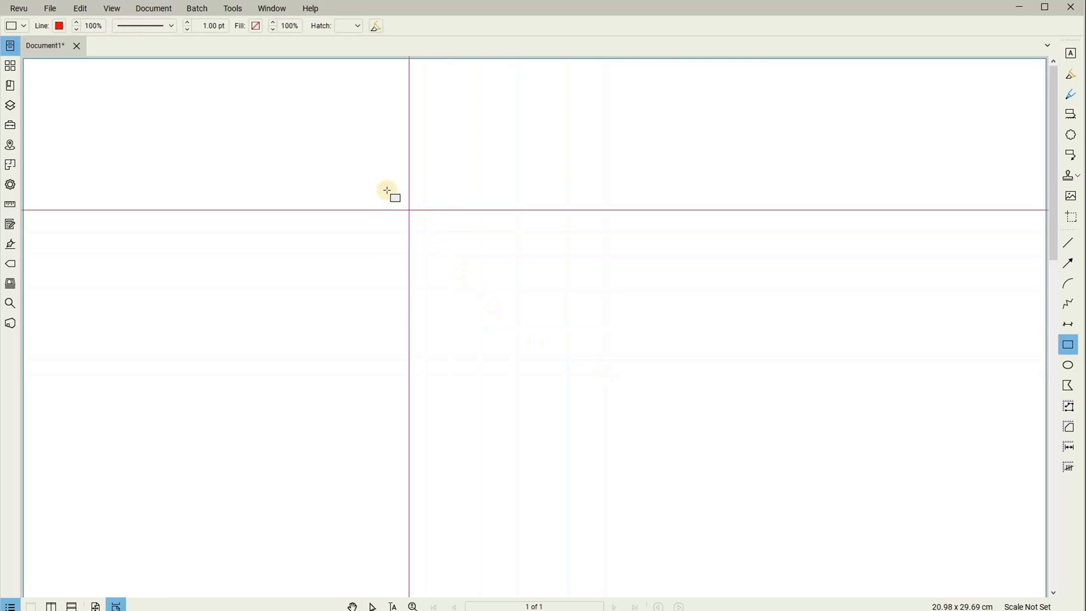
{"action": "left_click_drag", "start_coordinate": [387, 190], "coordinate": [731, 316]}
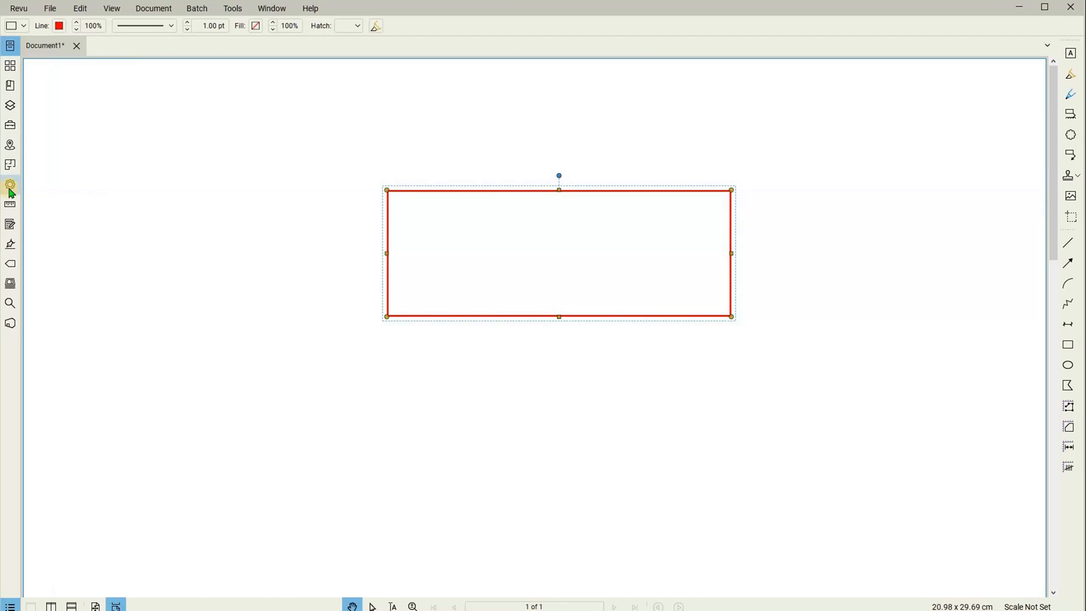
{"action": "left_click", "coordinate": [9, 184]}
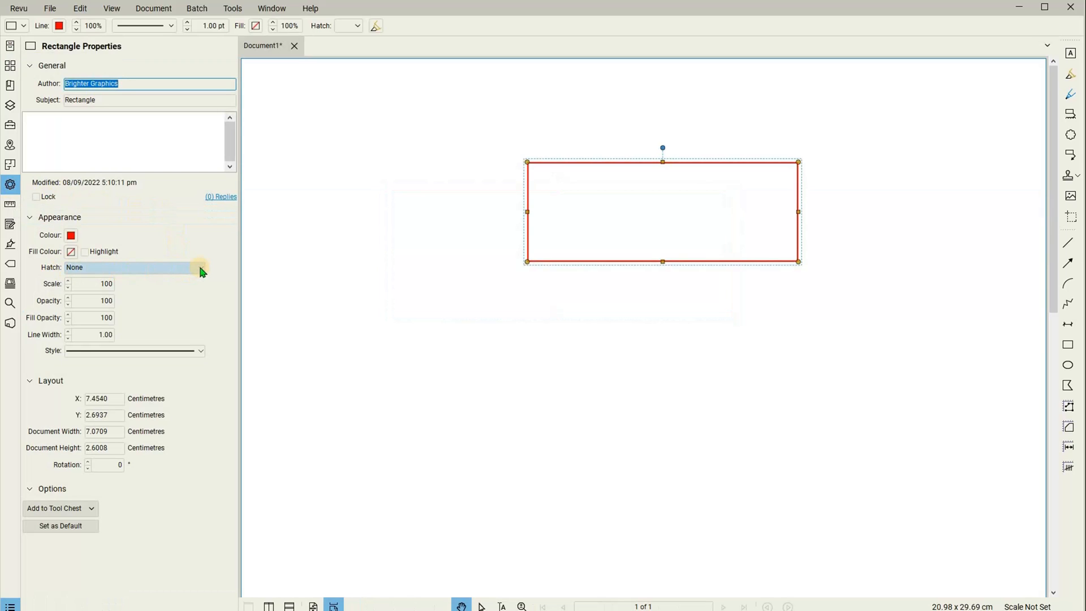
Step: Reach Manage Hatch Pattern Sets from the rectangle's Hatch dropdown, listing only Standard
{"action": "left_click", "coordinate": [198, 268]}
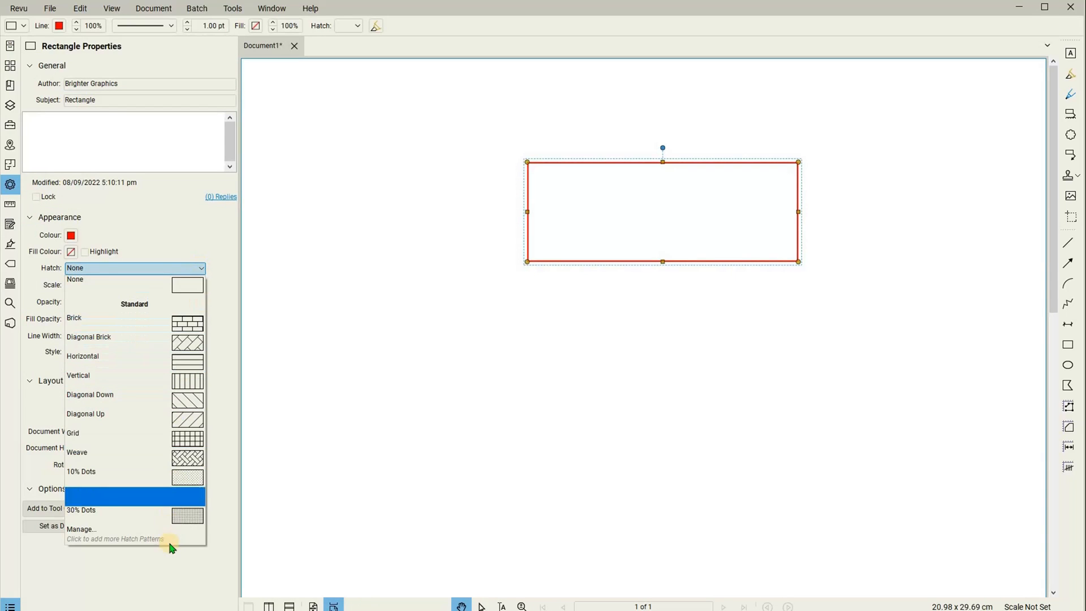
{"action": "left_click", "coordinate": [81, 529]}
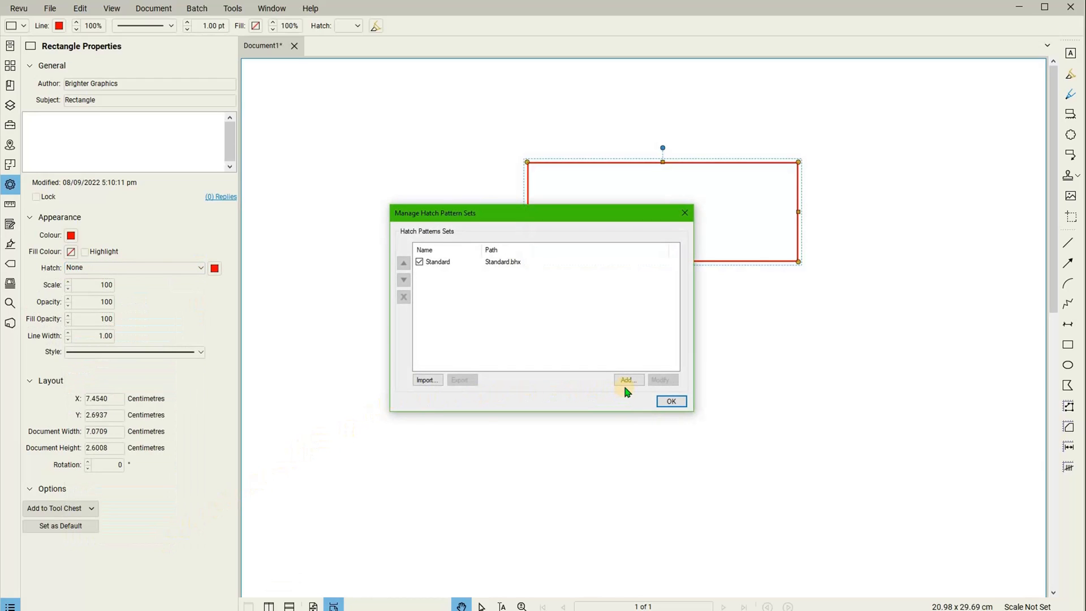
Step: Define a new hatch set titled Brighter Graphics, keeping location Brighter Graphics.bhx with Relative Path
{"action": "left_click", "coordinate": [627, 380]}
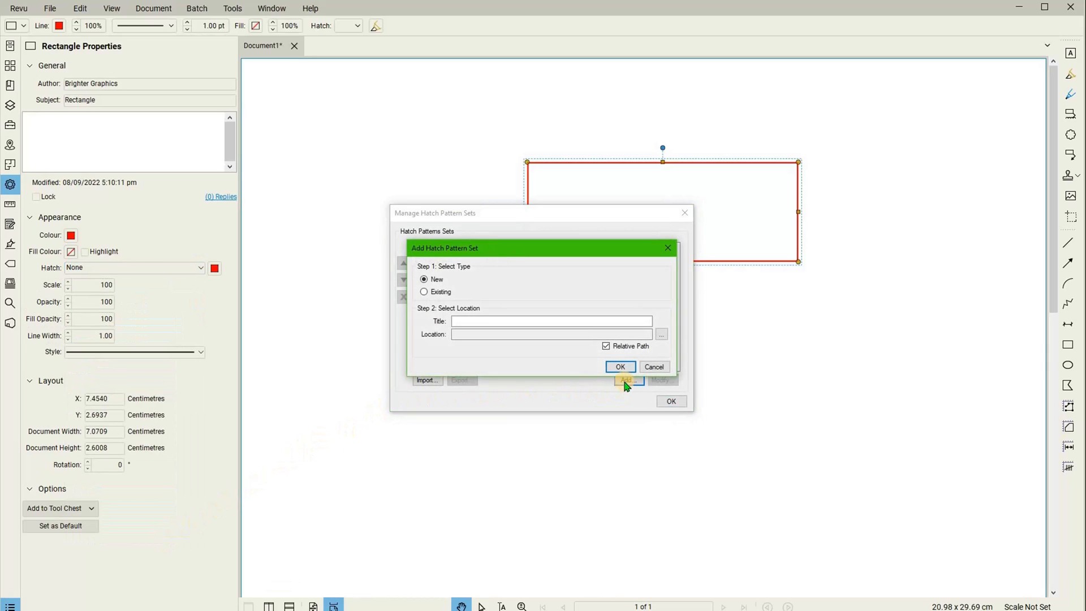
{"action": "mouse_move", "coordinate": [491, 385]}
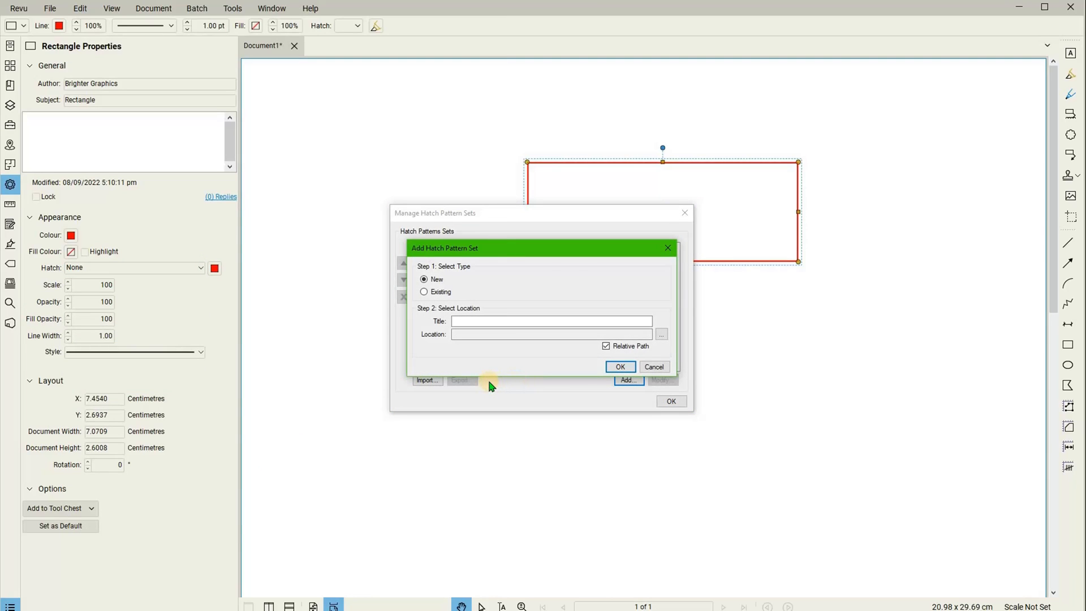
{"action": "mouse_move", "coordinate": [473, 353]}
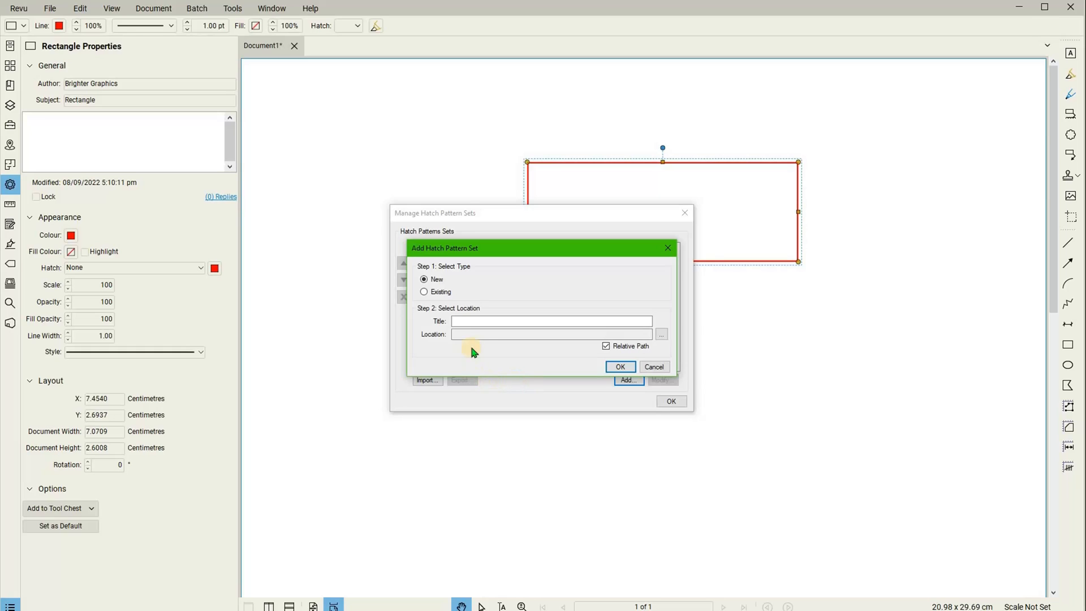
{"action": "mouse_move", "coordinate": [486, 313]}
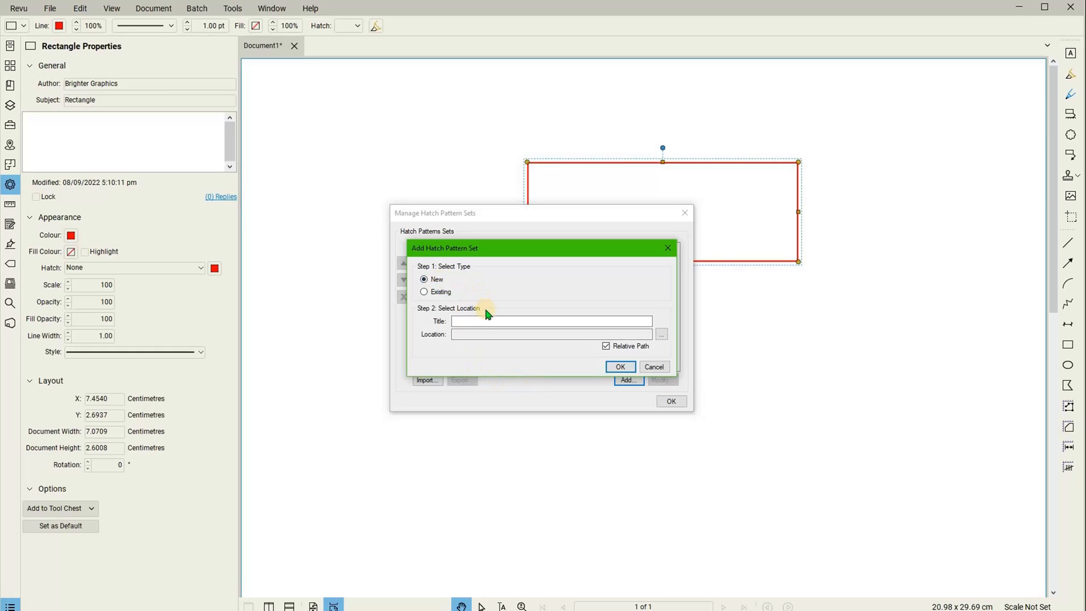
{"action": "type", "text": "Brighter Graphics"}
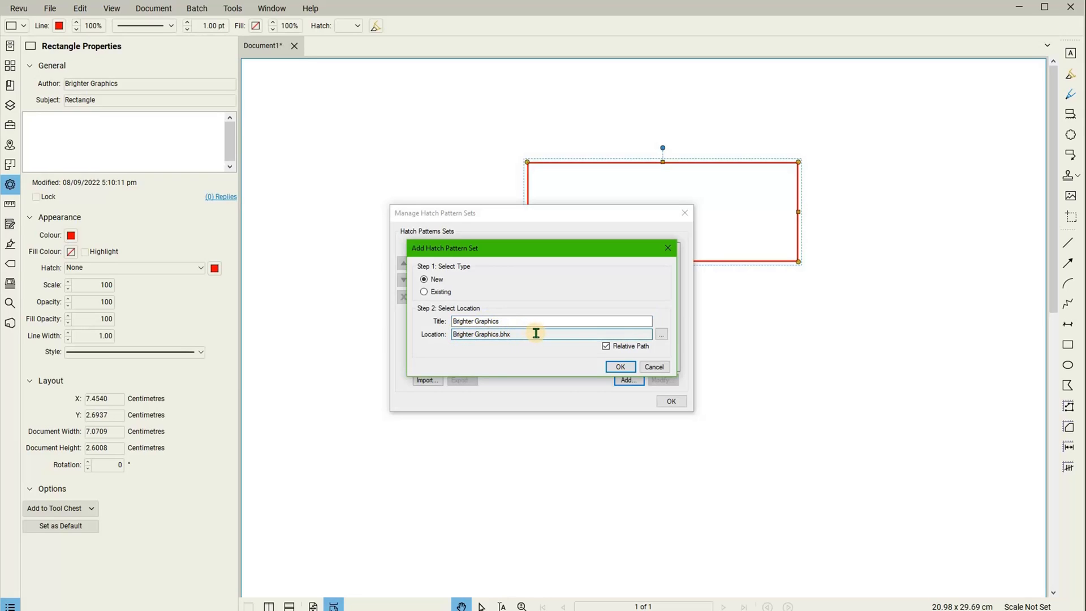
{"action": "mouse_move", "coordinate": [640, 335]}
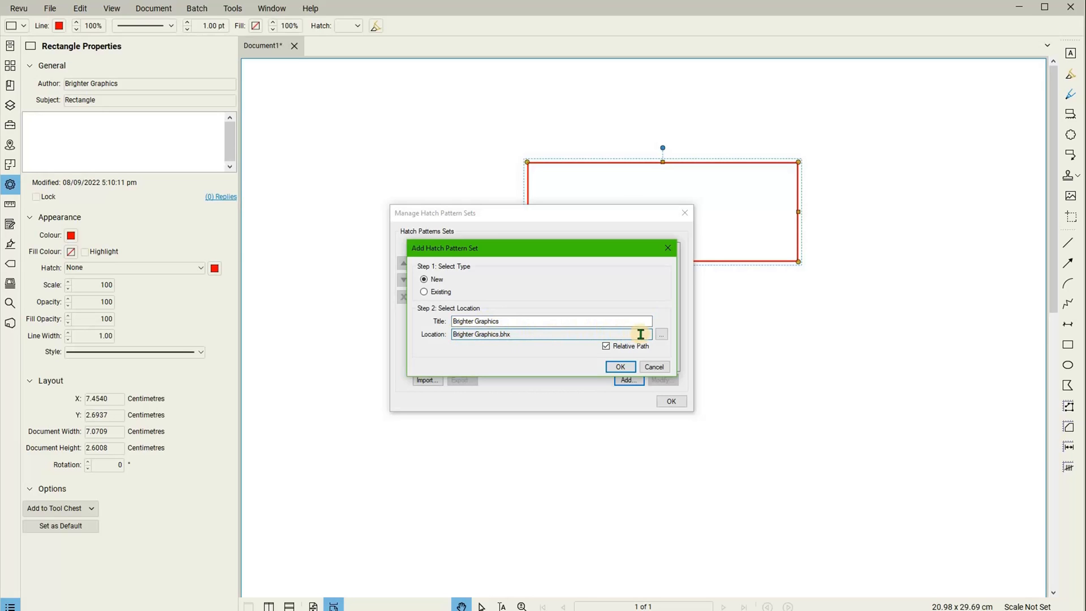
{"action": "left_click", "coordinate": [660, 334]}
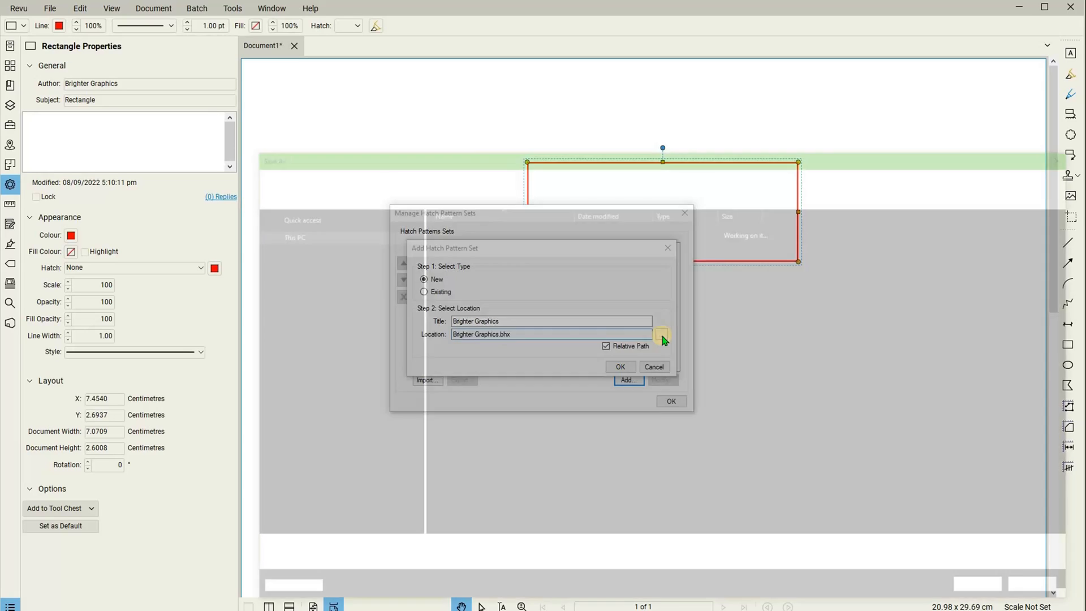
{"action": "left_click", "coordinate": [662, 333]}
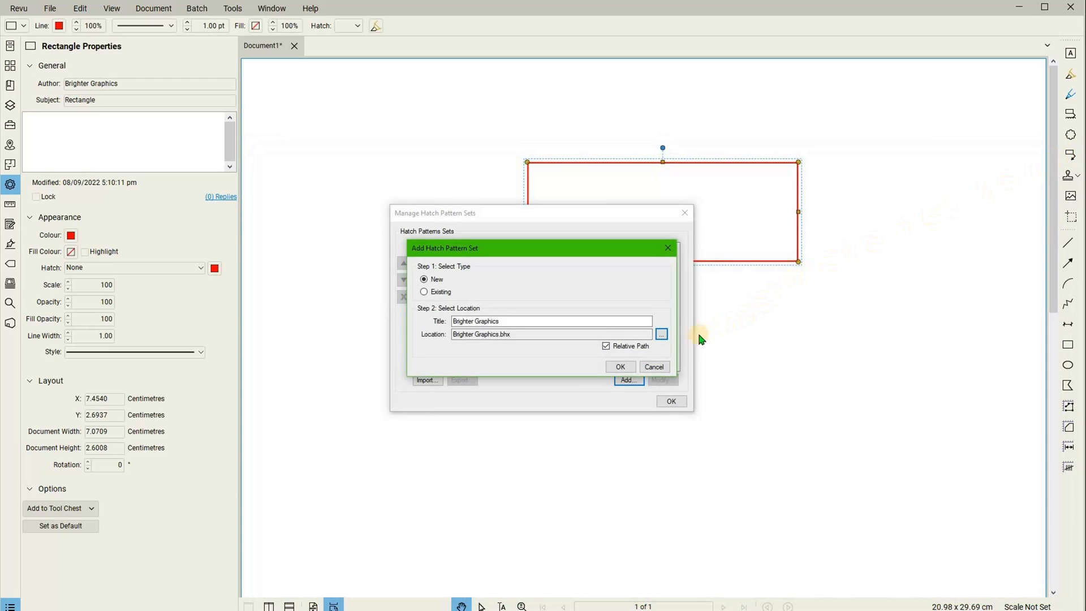
{"action": "mouse_move", "coordinate": [679, 350]}
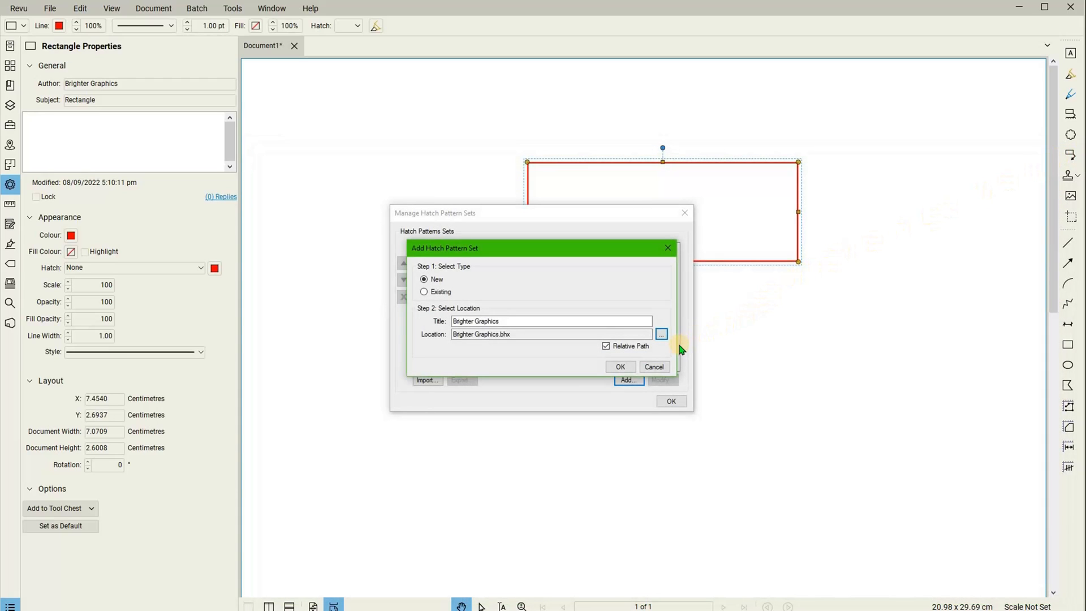
{"action": "mouse_move", "coordinate": [677, 351]}
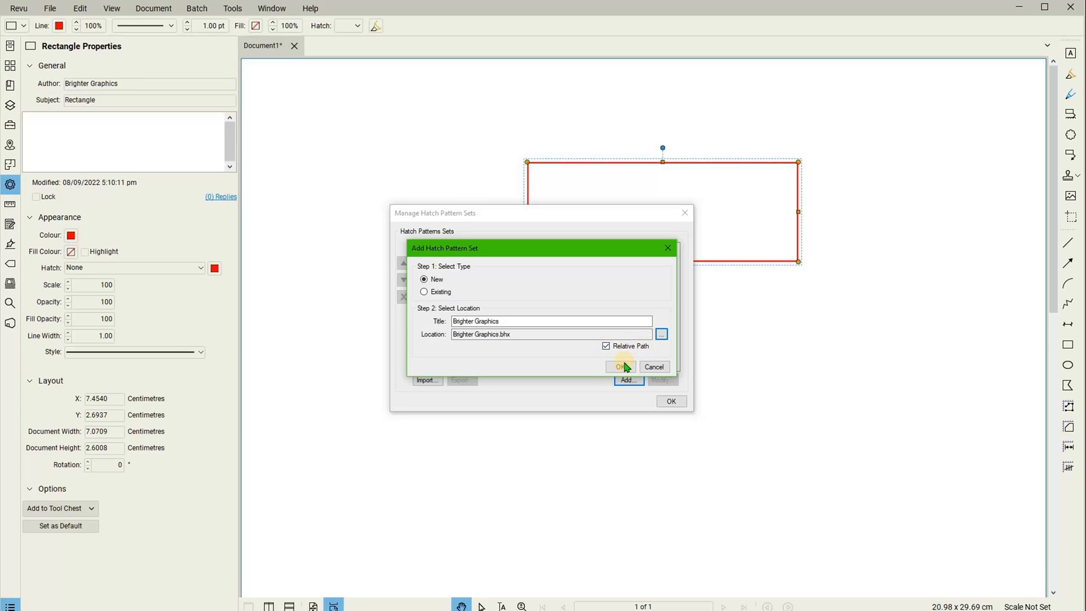
Step: Confirm creating the Brighter Graphics hatch pattern set
{"action": "left_click", "coordinate": [619, 366]}
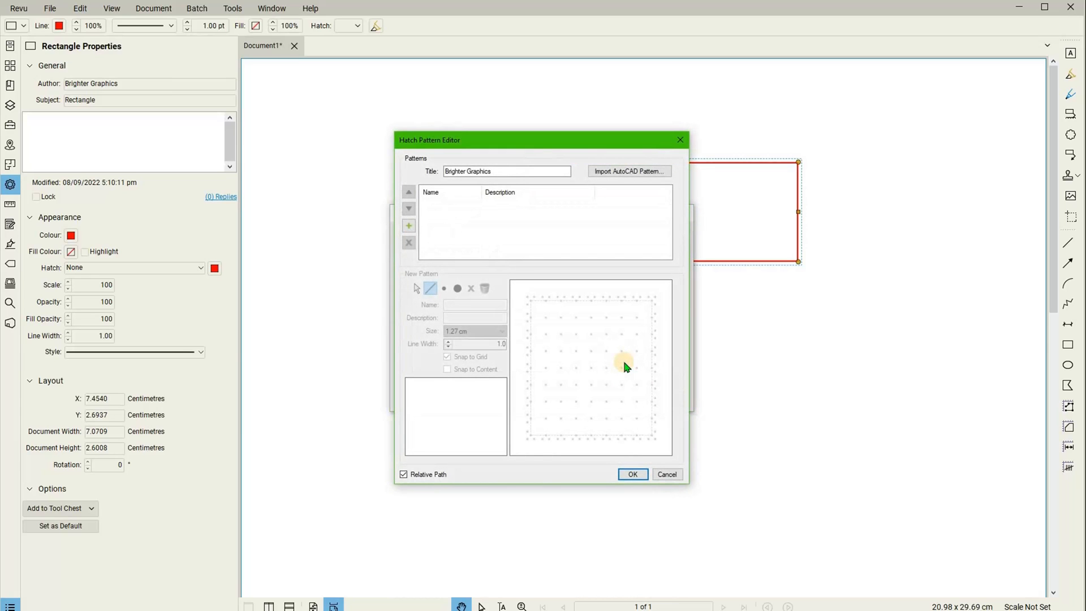
{"action": "mouse_move", "coordinate": [518, 370]}
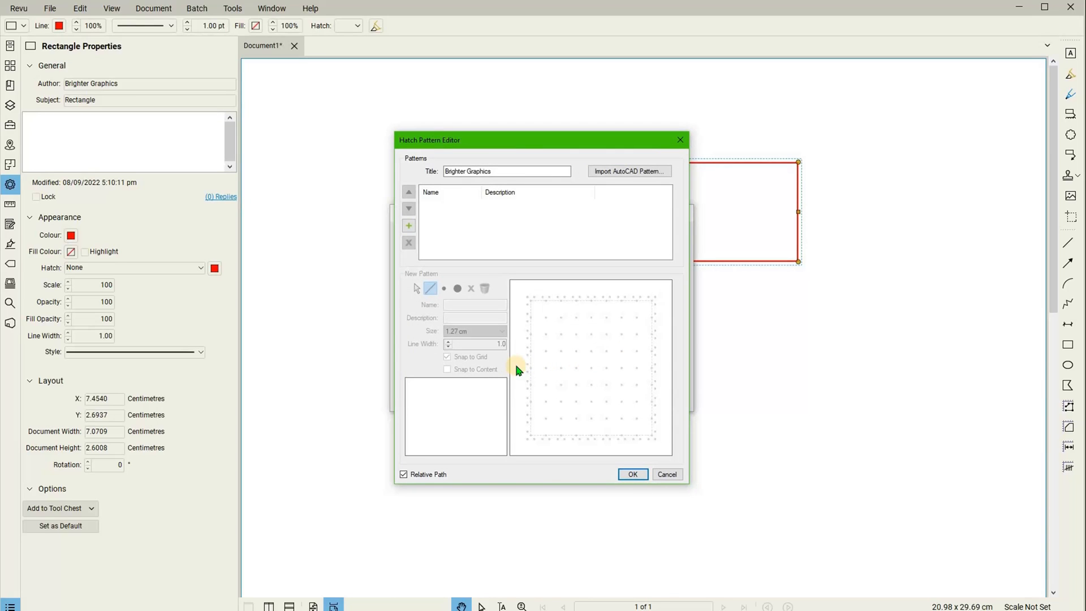
{"action": "mouse_move", "coordinate": [524, 372]}
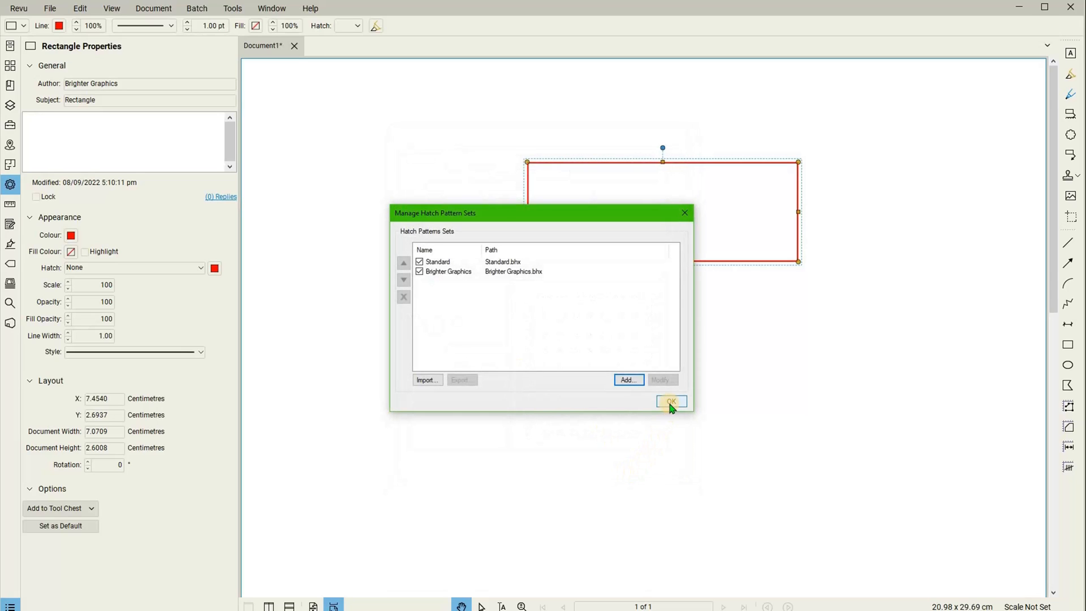
Step: Close the hatch set manager, keeping Brighter Graphics alongside Standard
{"action": "left_click", "coordinate": [671, 401]}
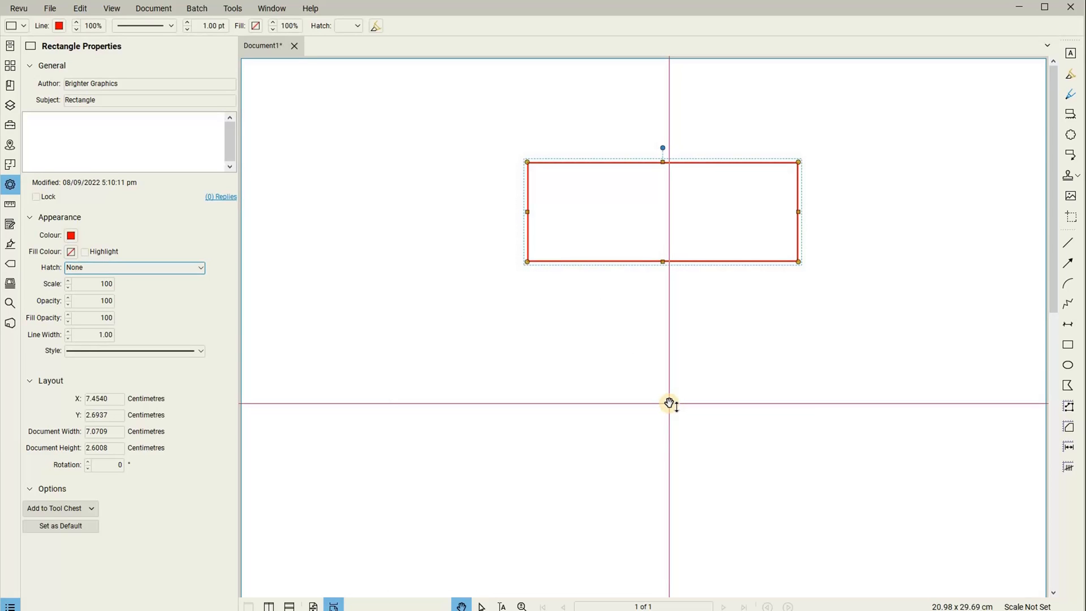
{"action": "mouse_move", "coordinate": [673, 363]}
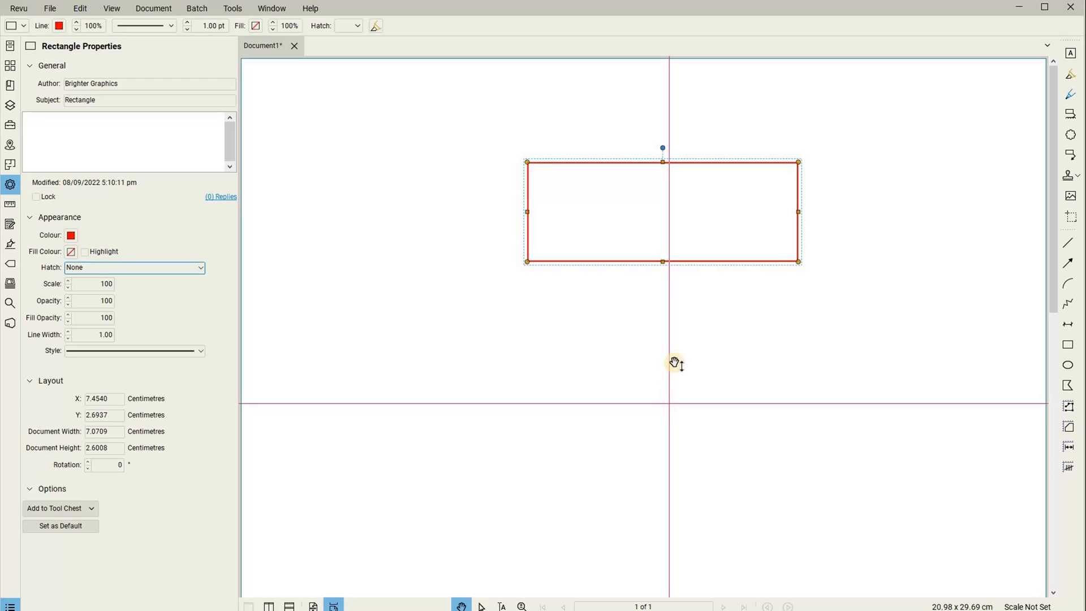